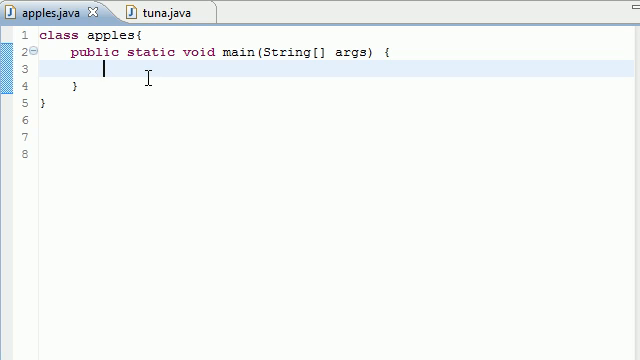
# Write the declaration int bucky[]={3,4,5,6,7}; inside main.
pyautogui.write('int buck')
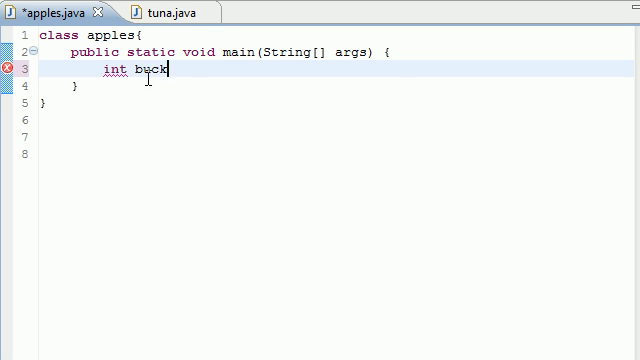
pyautogui.write('y')
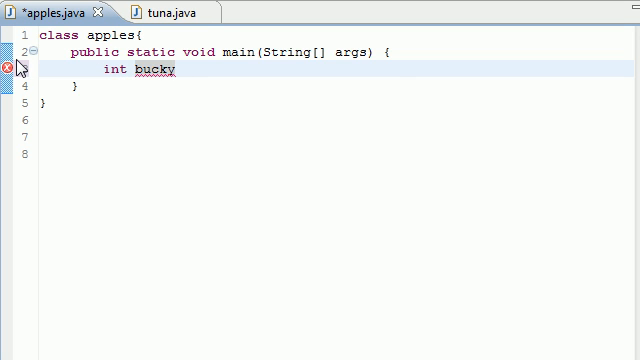
pyautogui.write('[]=')
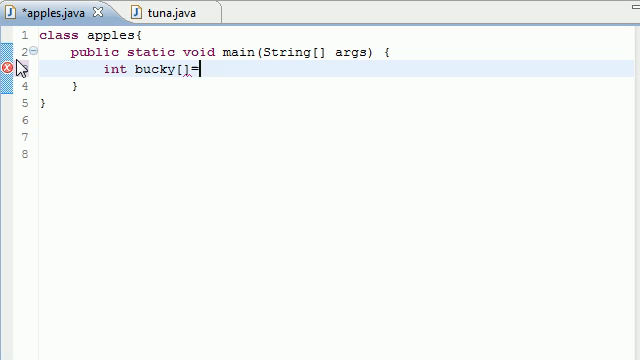
pyautogui.write('{')
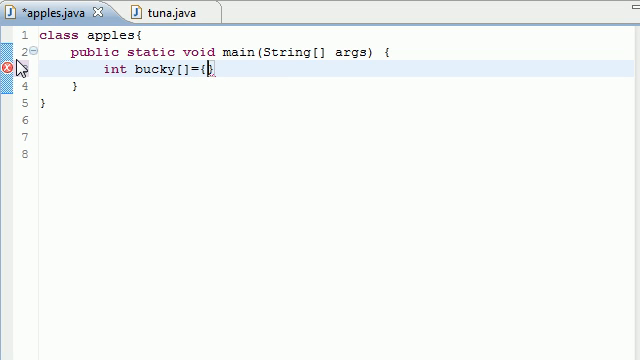
pyautogui.write('3,4,5,6')
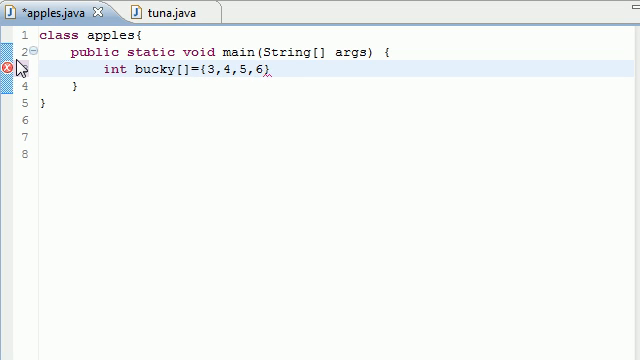
pyautogui.write(',7')
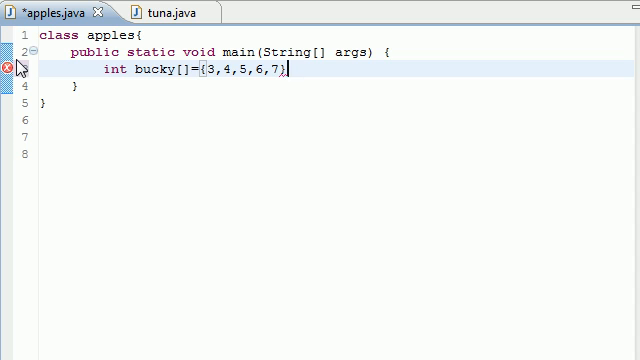
pyautogui.write(';')
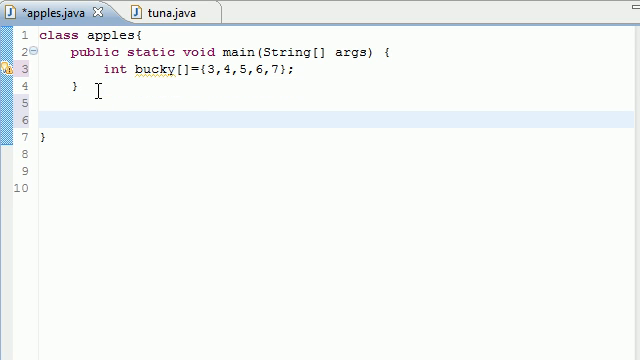
# Write the header public static void change(int x[]){ below main with an empty body.
pyautogui.press('ctrl+a')
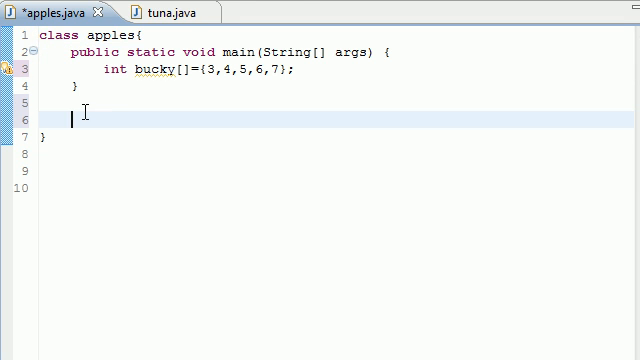
pyautogui.write('p')
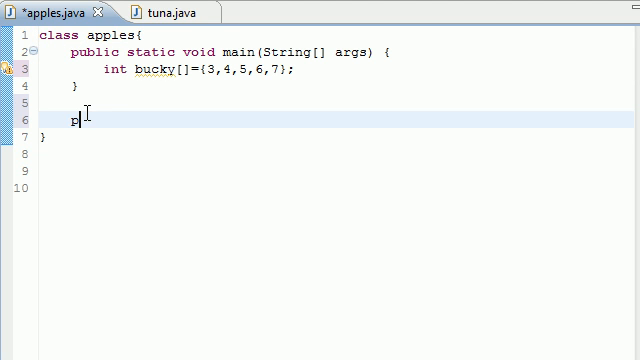
pyautogui.write('ublic')
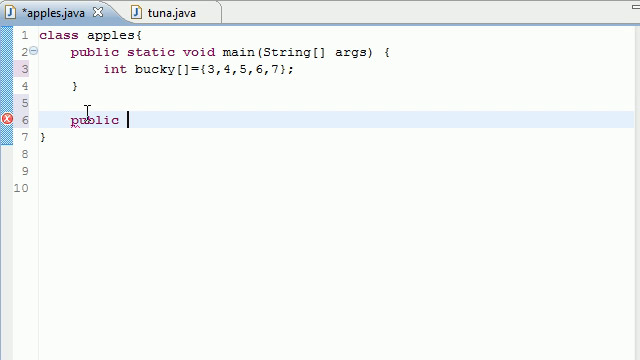
pyautogui.write('static')
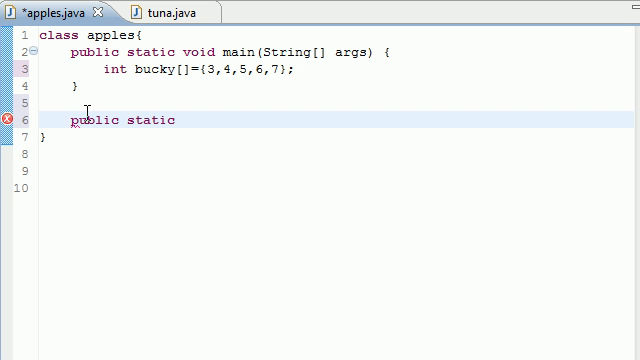
pyautogui.write('void c')
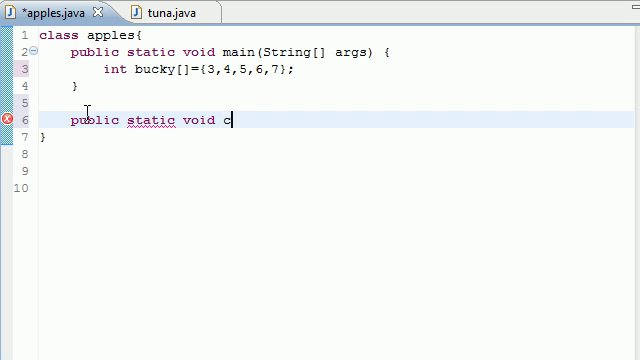
pyautogui.write('hange')
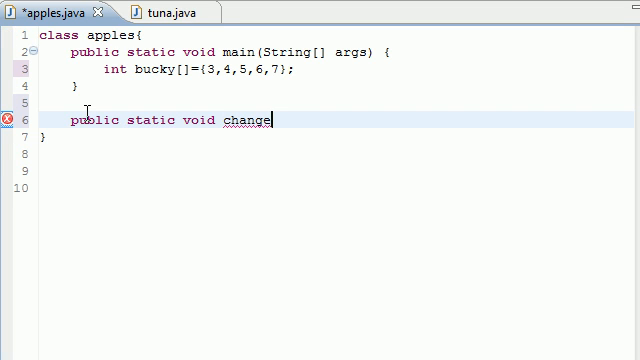
pyautogui.write('()')
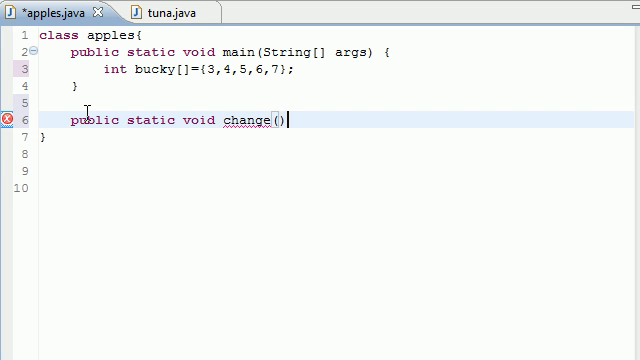
pyautogui.write('int')
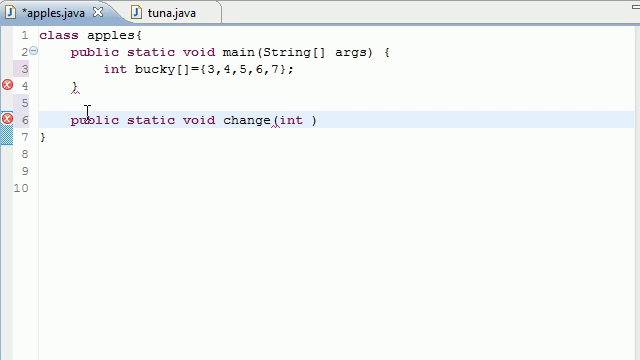
pyautogui.write('x[]')
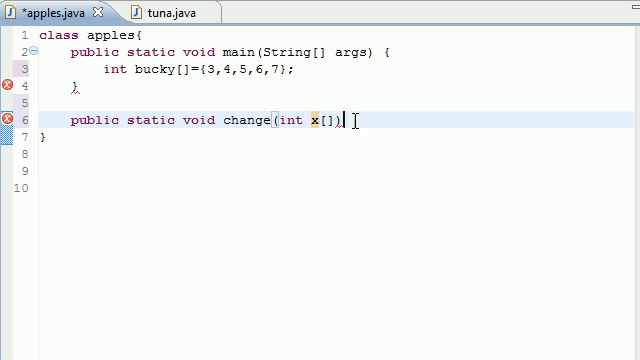
pyautogui.write('{')
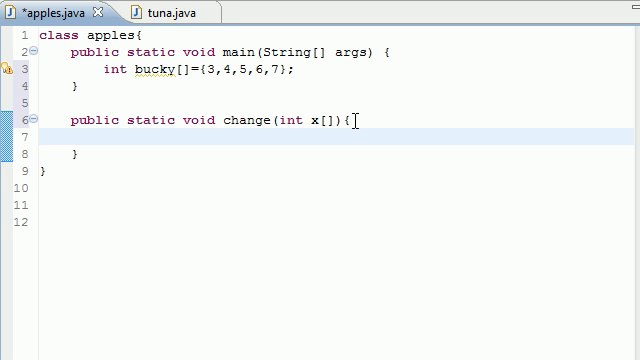
# Write the loop header for(int counter=0;counter<x.length;counter++) inside change.
pyautogui.click(96, 138)
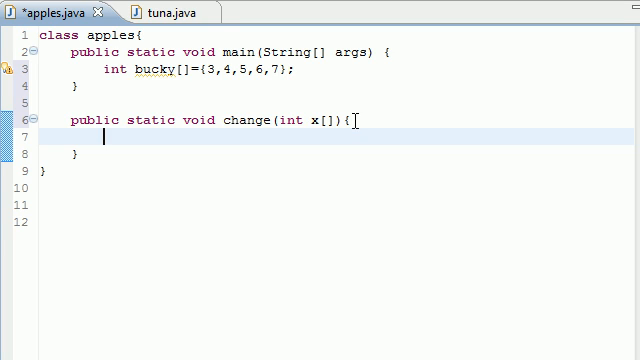
pyautogui.write('for')
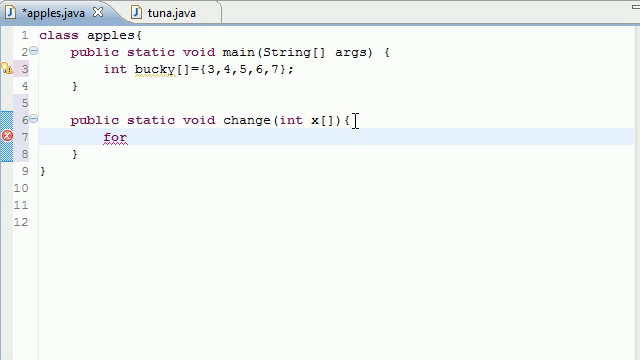
pyautogui.write('(')
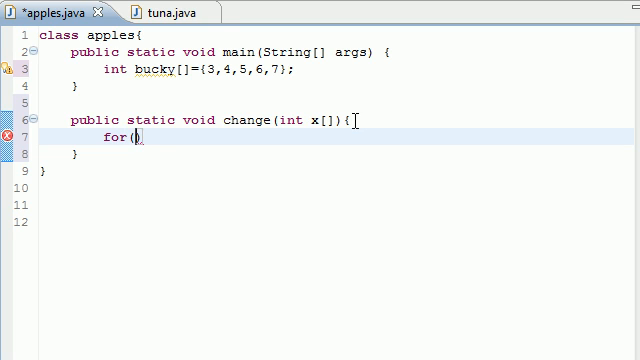
pyautogui.write('int coun')
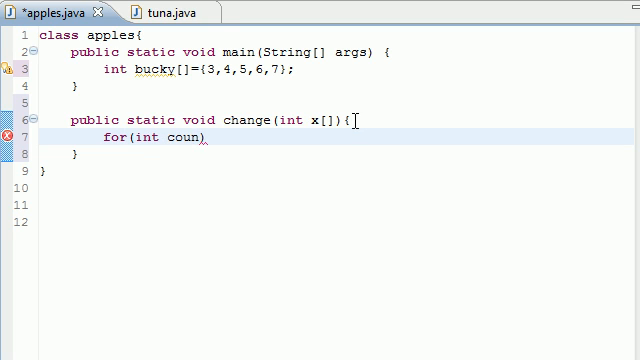
pyautogui.write('ter')
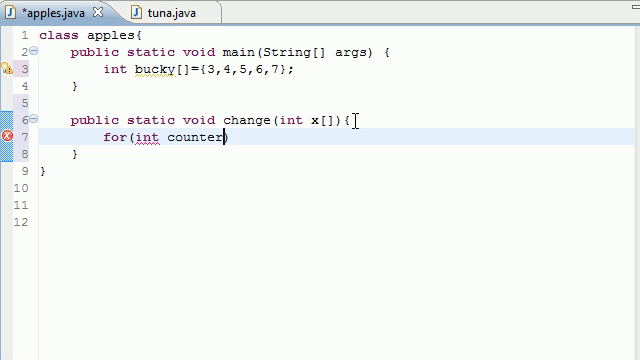
pyautogui.write('=0')
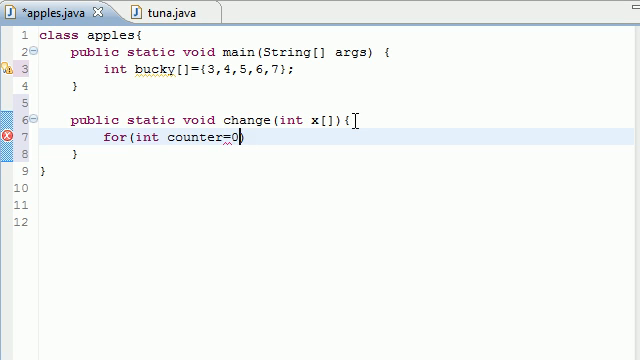
pyautogui.write(';counter')
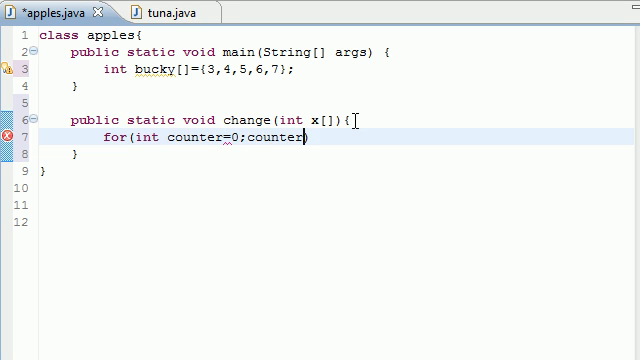
pyautogui.write('<x.length')
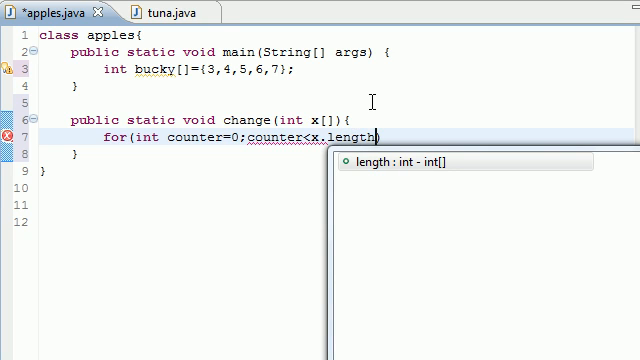
pyautogui.write(';')
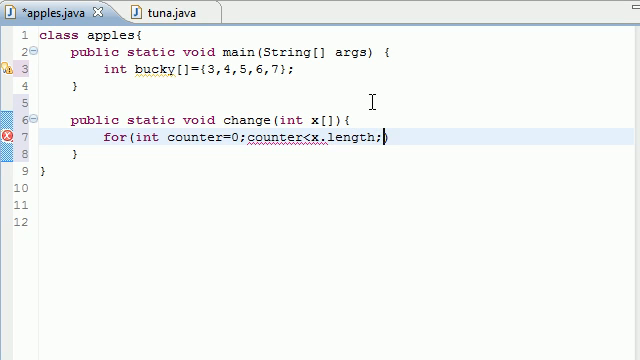
pyautogui.write('counter++')
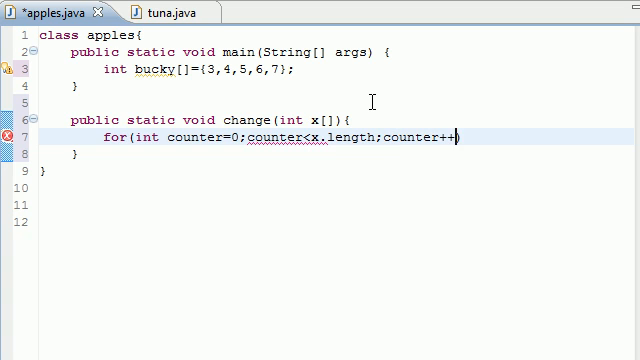
pyautogui.press('Return')
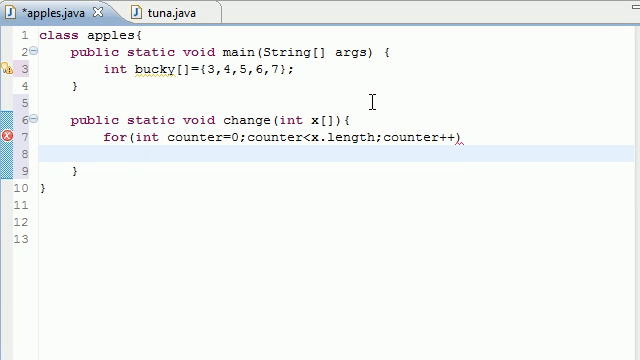
# Add the loop body x[counter]+=5; to increase each element by five.
pyautogui.write('x')
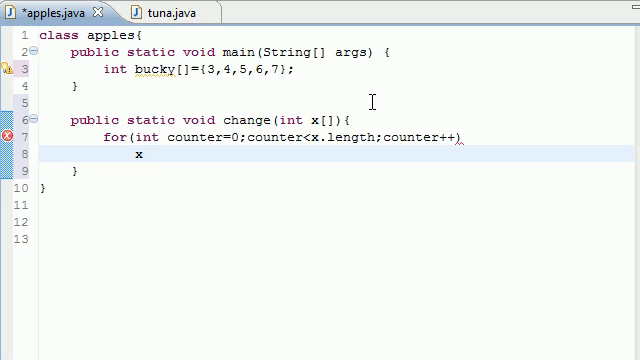
pyautogui.write('[counter]')
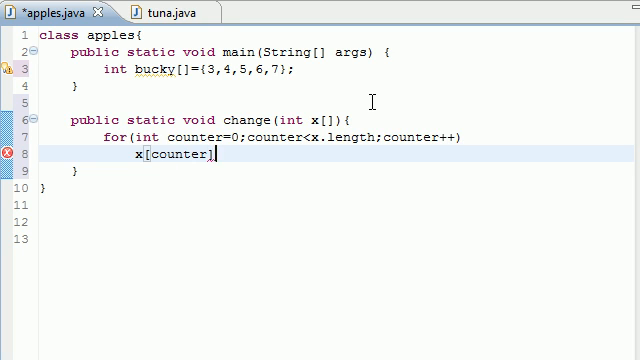
pyautogui.write('+=')
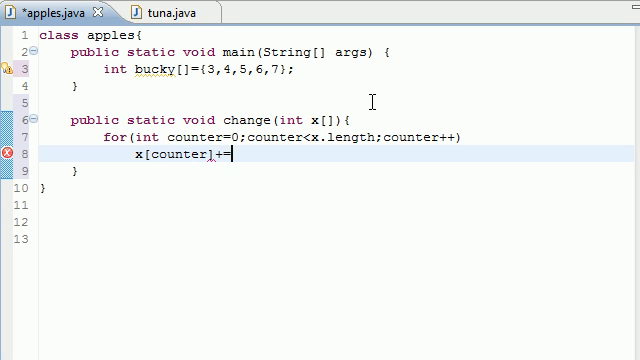
pyautogui.write('5')
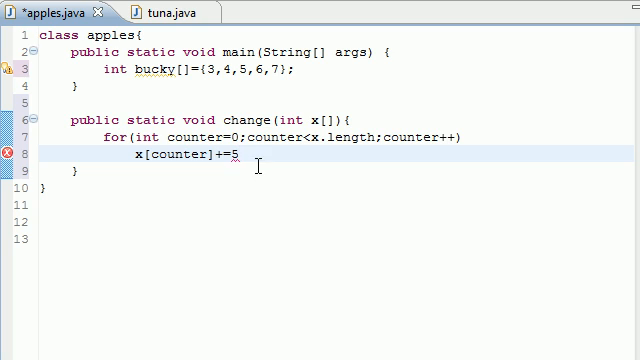
pyautogui.write(';')
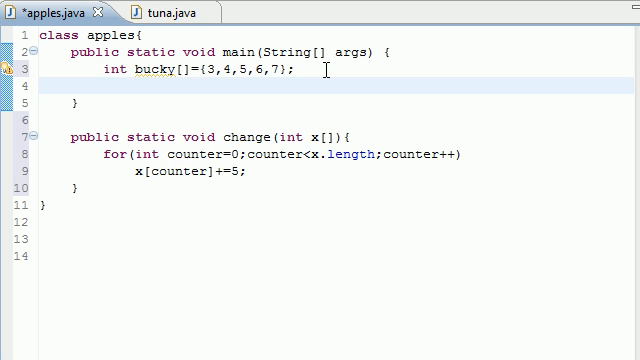
# Call change(bucky); in main after the array declaration.
pyautogui.write('change')
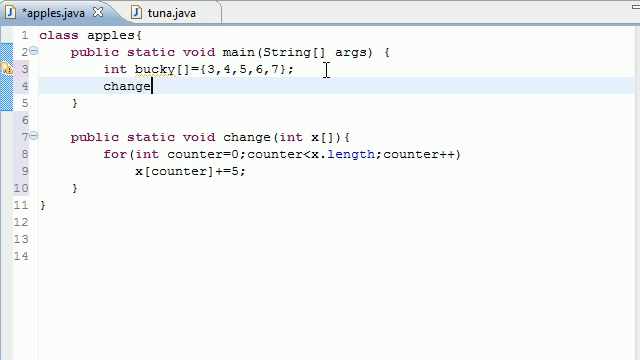
pyautogui.write('()')
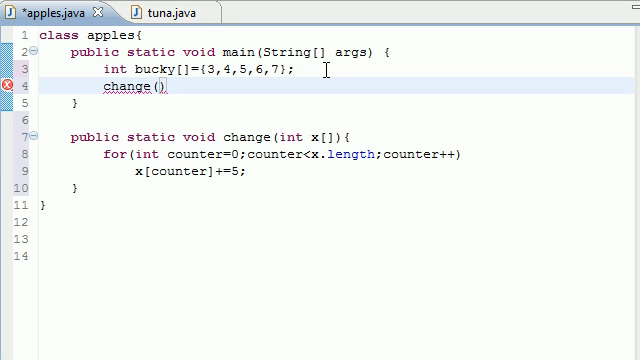
pyautogui.write('bucky')
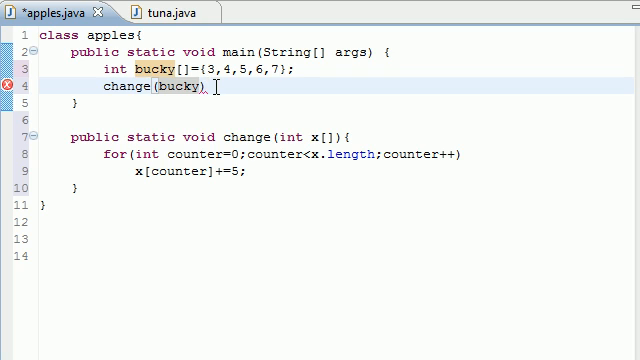
pyautogui.write(';')
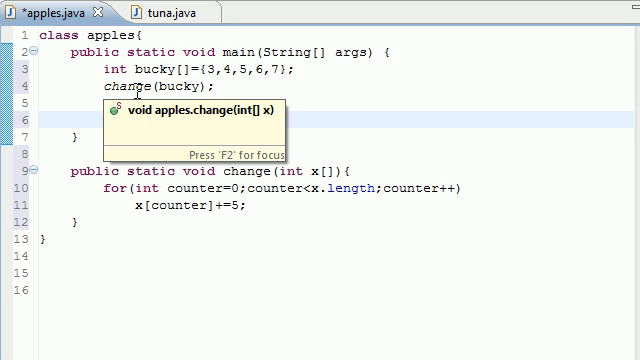
# Write the enhanced loop header for(int y:bucky), correcting a typo along the way.
pyautogui.write('for')
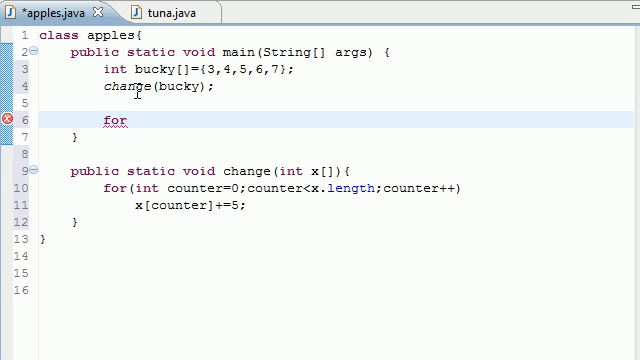
pyautogui.write('9inb')
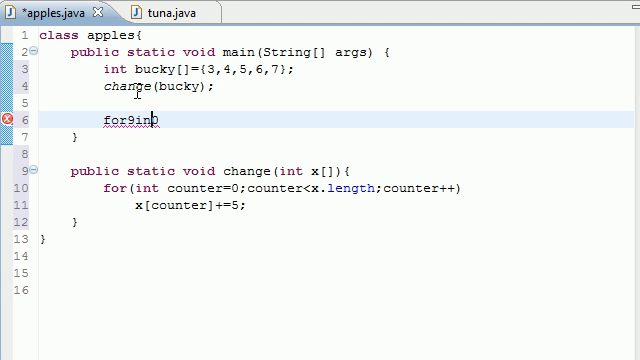
pyautogui.press('BackSpace')
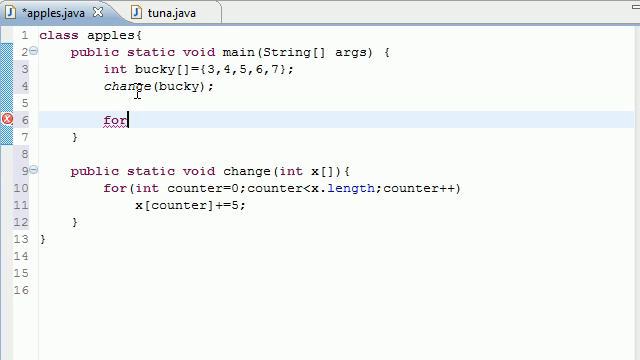
pyautogui.write('(int y')
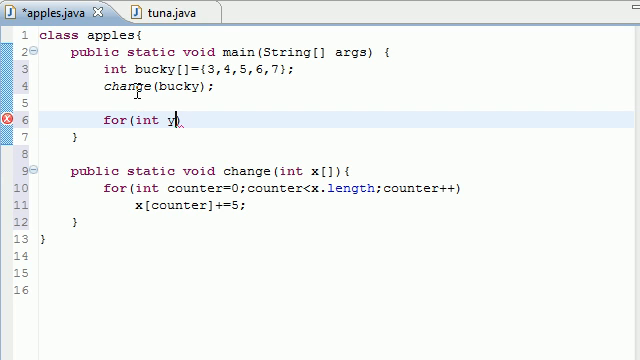
pyautogui.write(':bucky)')
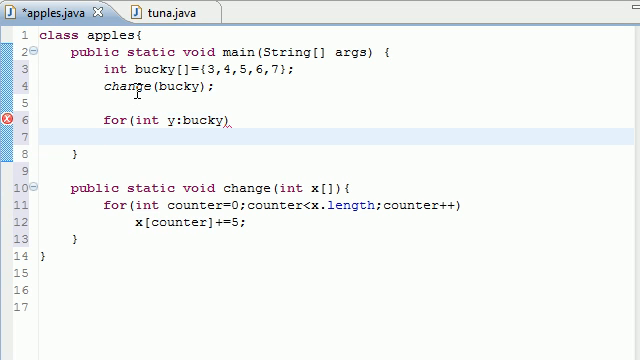
# Print each element with System.out.println(y); and save apples.java.
pyautogui.write('Sys')
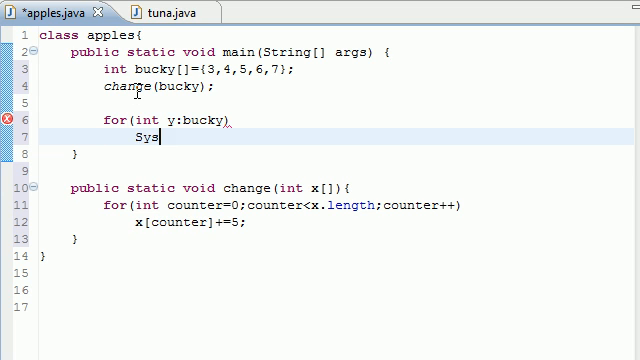
pyautogui.write('tem.out.')
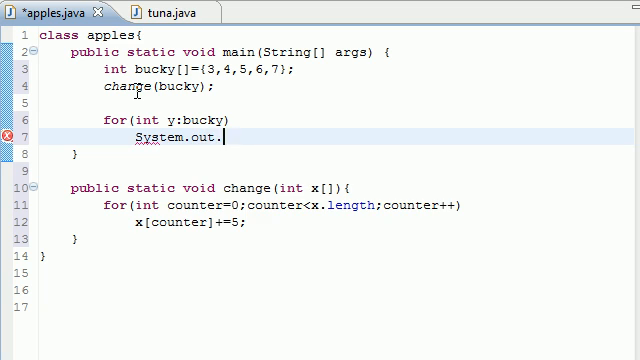
pyautogui.write('println()')
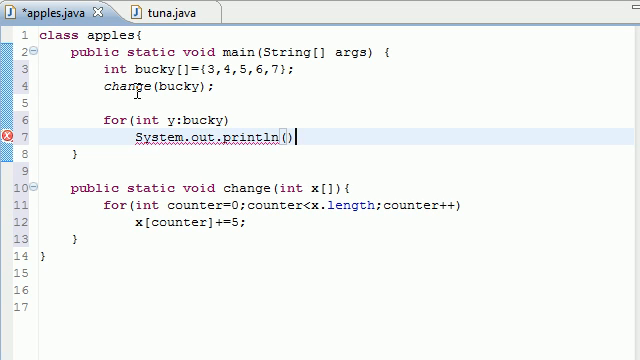
pyautogui.write('y')
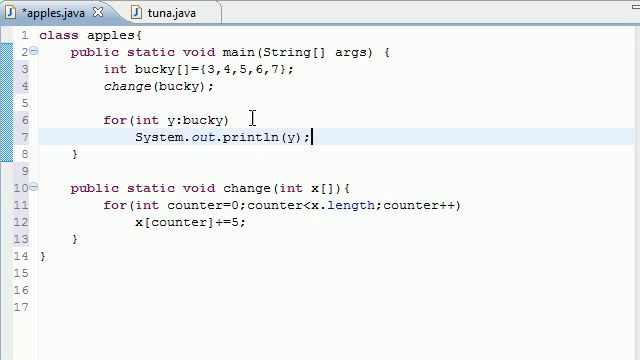
pyautogui.press('ctrl+s')
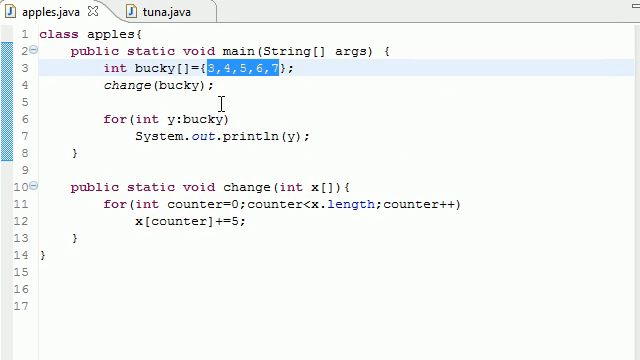
pyautogui.click(216, 92)
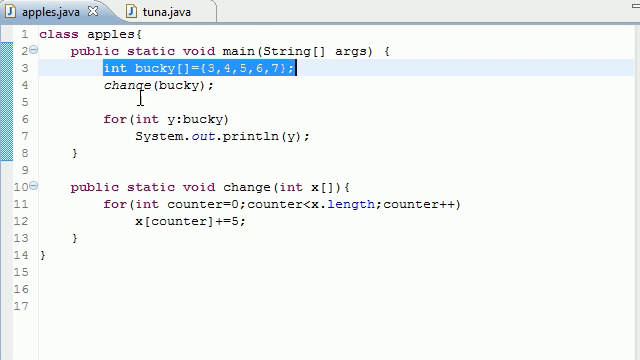
pyautogui.click(188, 88)
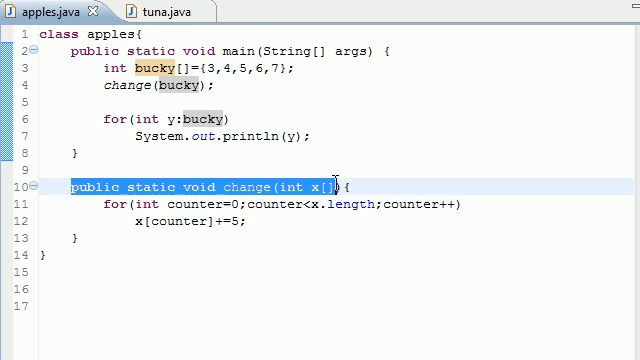
pyautogui.moveTo(212, 220)
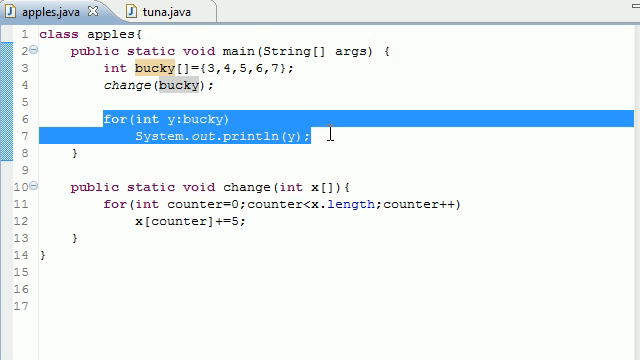
pyautogui.click(310, 92)
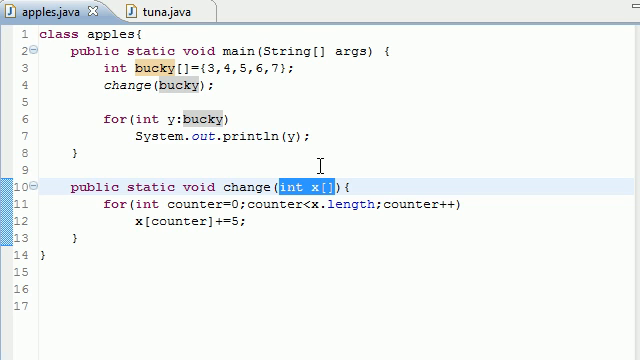
pyautogui.moveTo(172, 316)
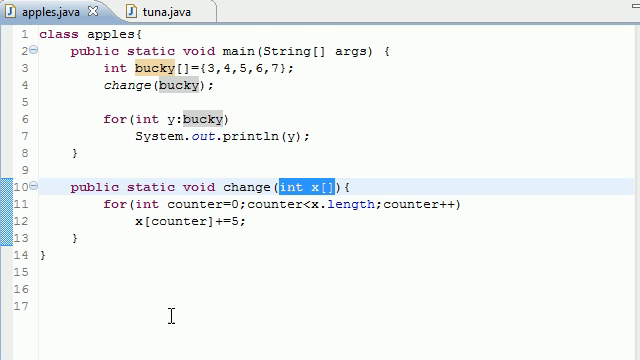